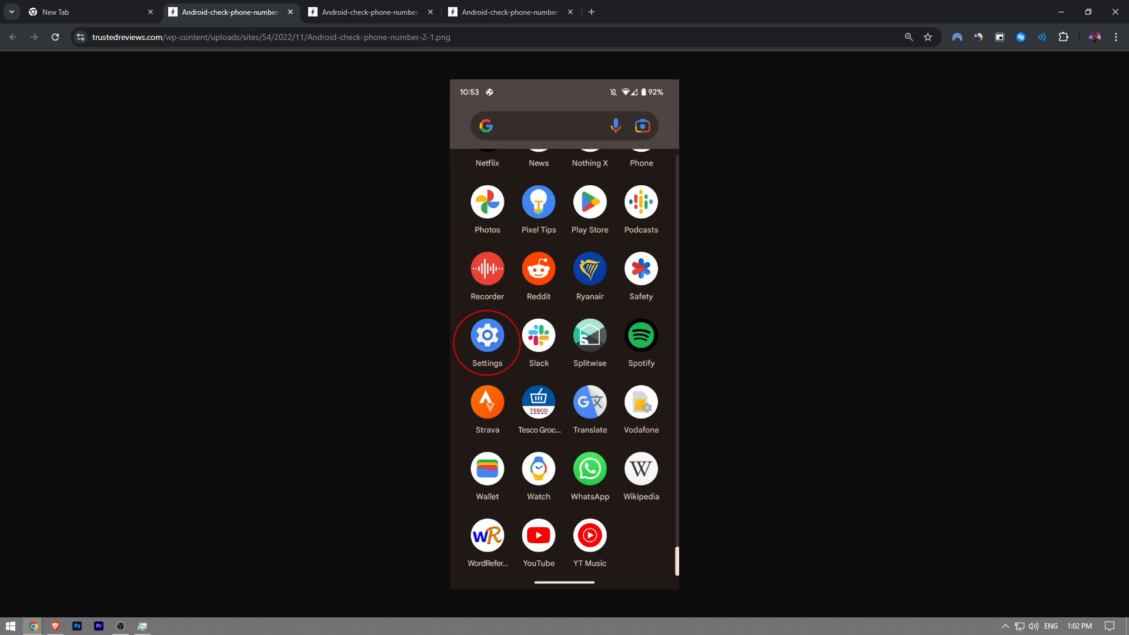
pyautogui.moveTo(492, 388)
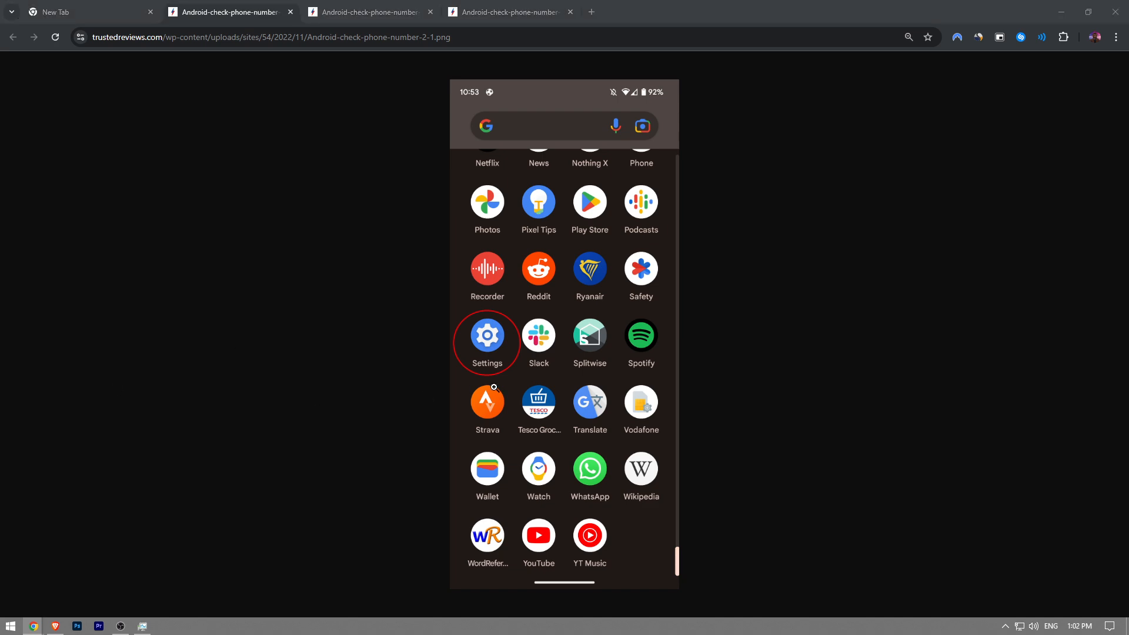
pyautogui.moveTo(741, 301)
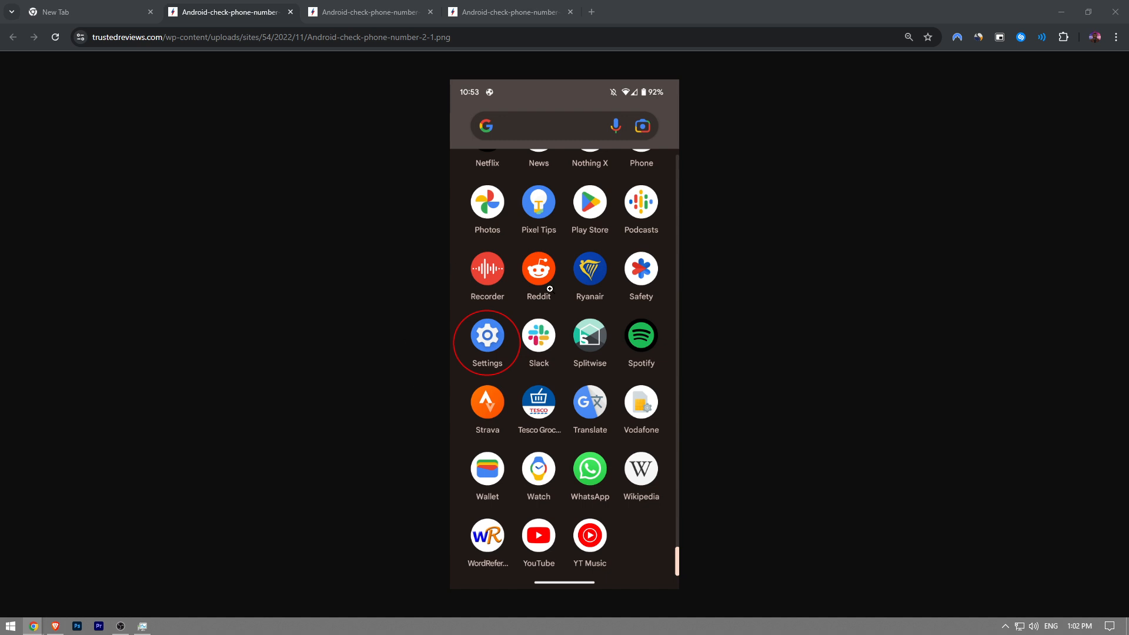
# Switch from the settings list screenshot to the About phone screenshot with the SIM 1 number circled
pyautogui.click(366, 11)
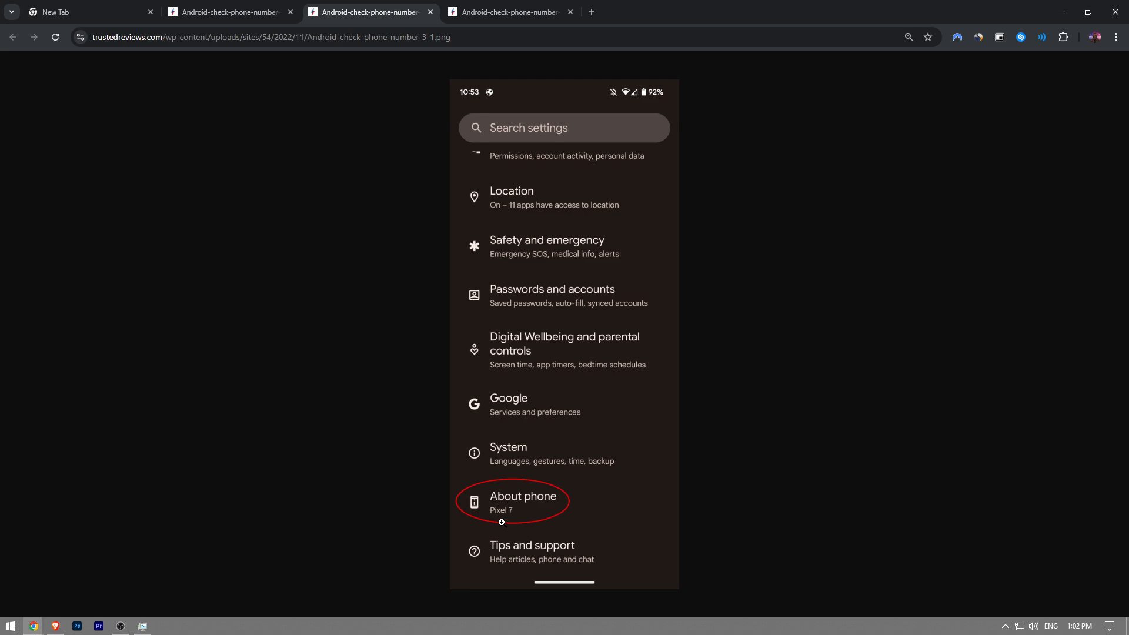
pyautogui.moveTo(530, 514)
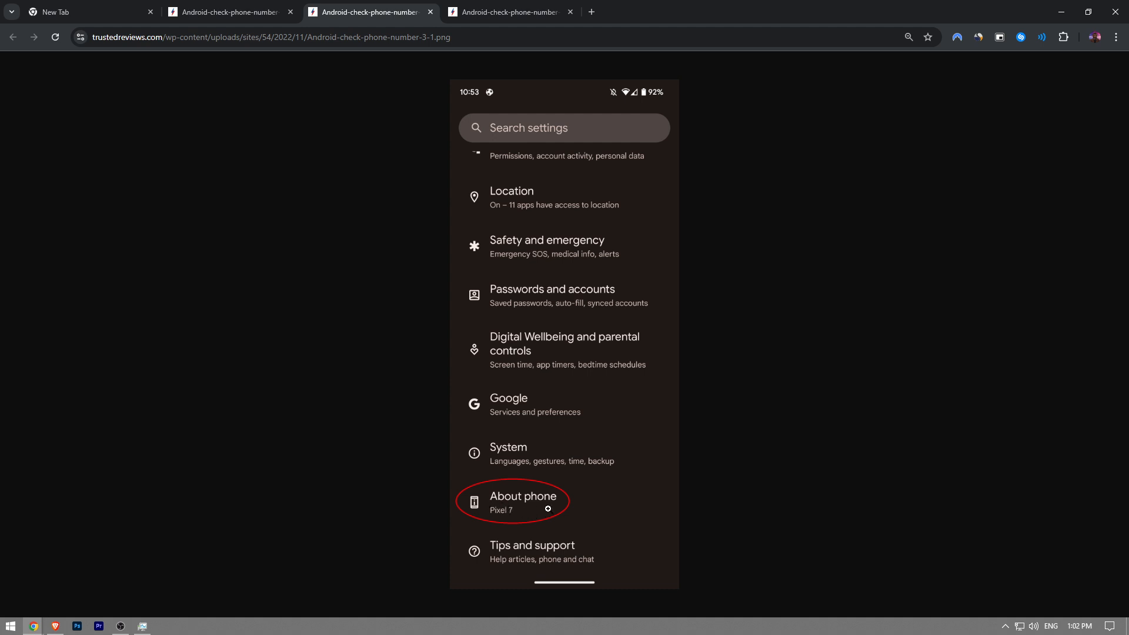
pyautogui.click(507, 12)
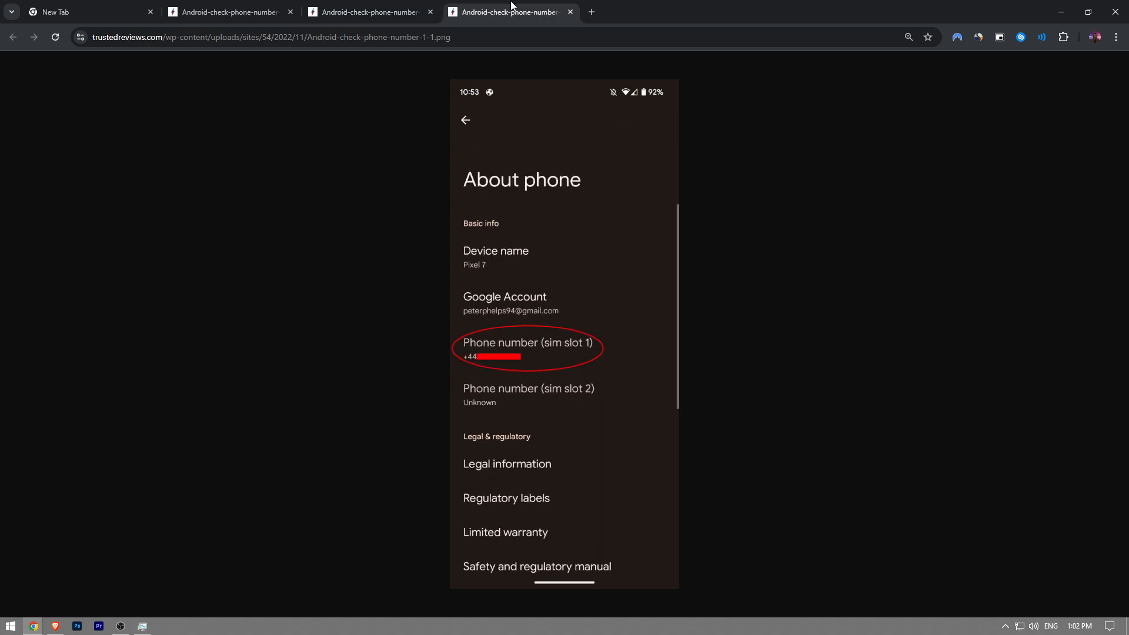
pyautogui.moveTo(571, 237)
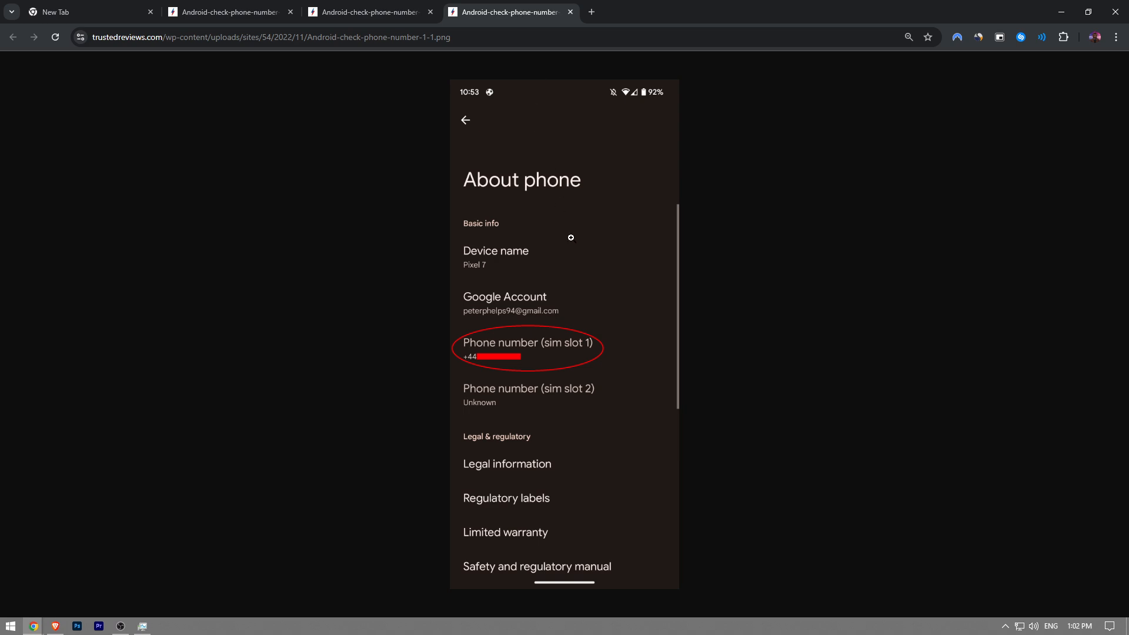
pyautogui.moveTo(458, 353)
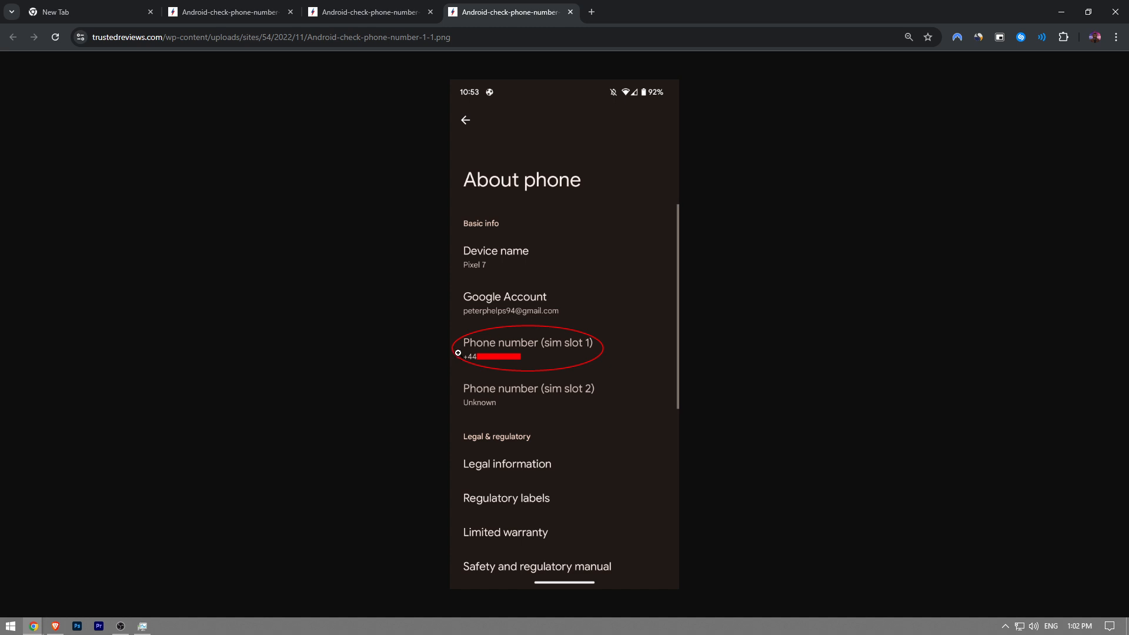
pyautogui.moveTo(515, 383)
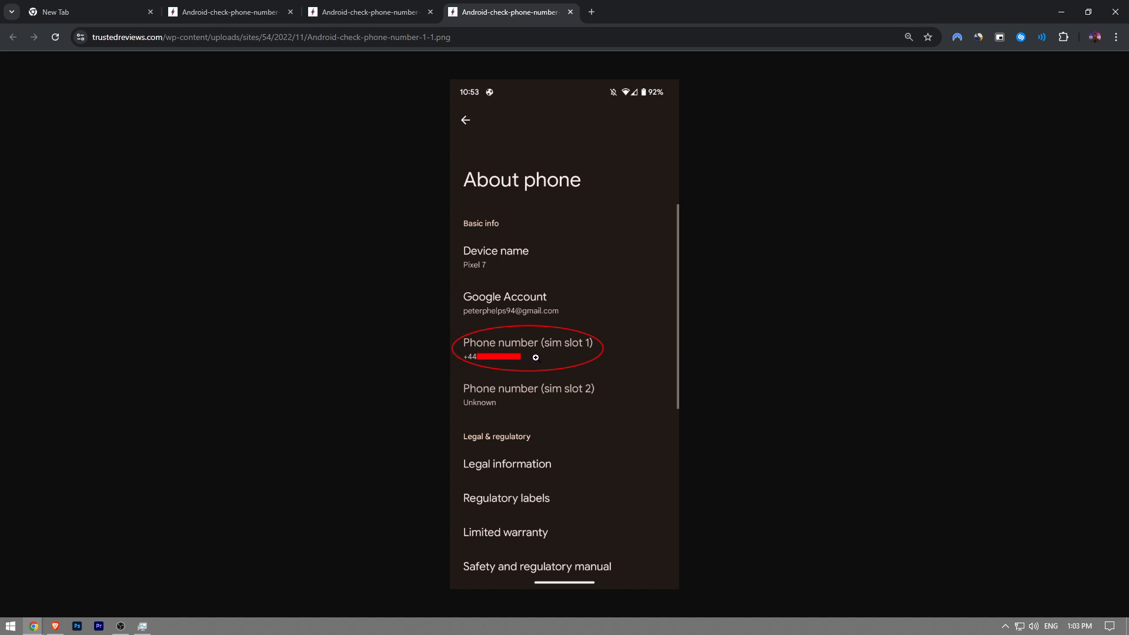
pyautogui.moveTo(567, 365)
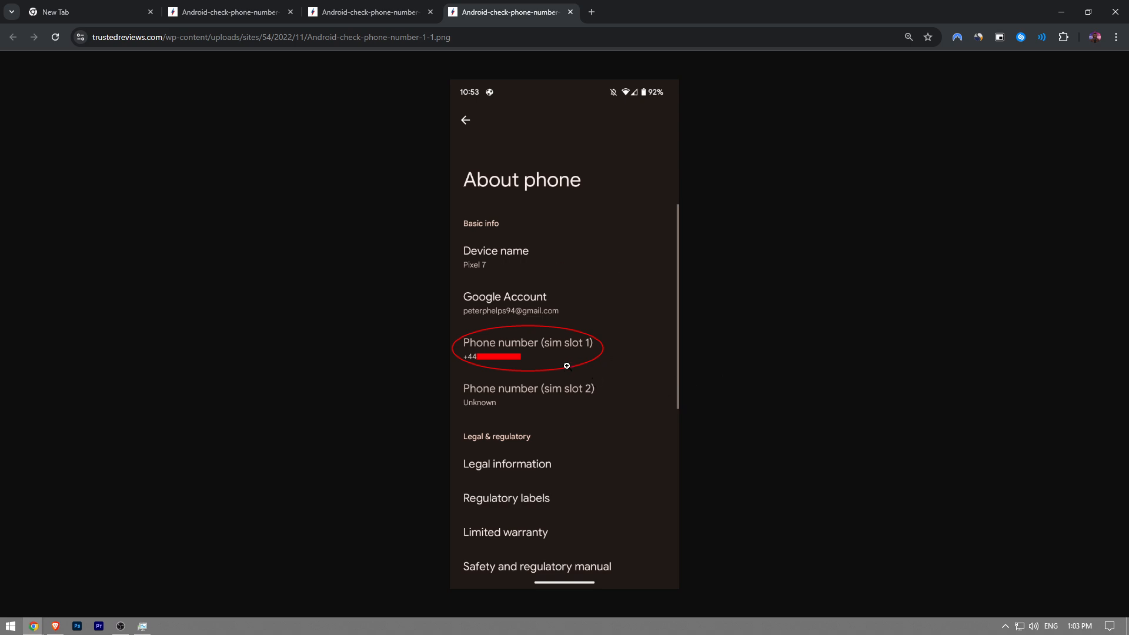
pyautogui.moveTo(567, 369)
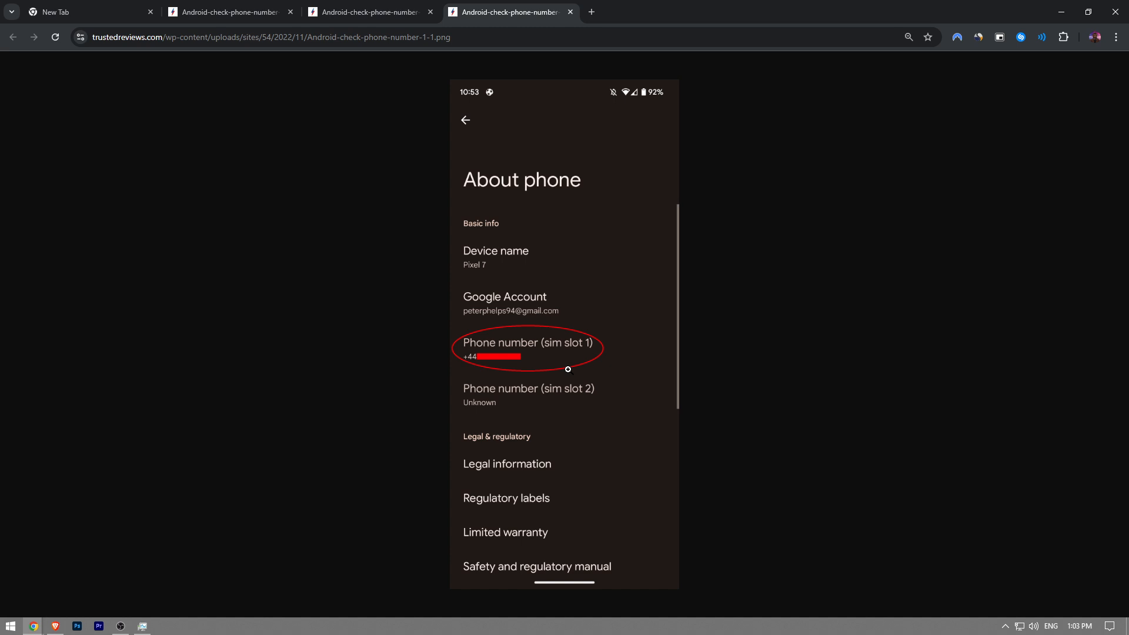